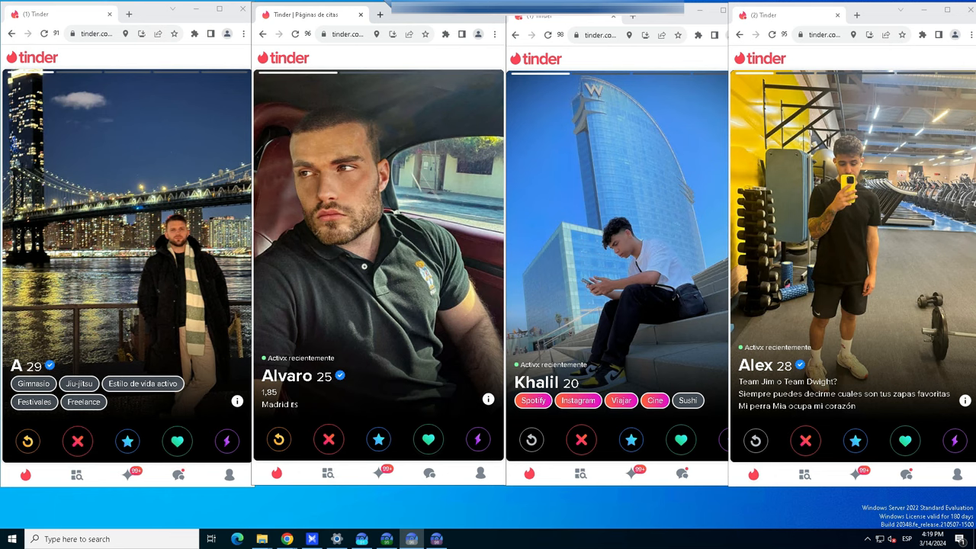
- Like the profiles in two Tinder windows to trigger match screens
{"action": "left_click", "coordinate": [677, 440]}
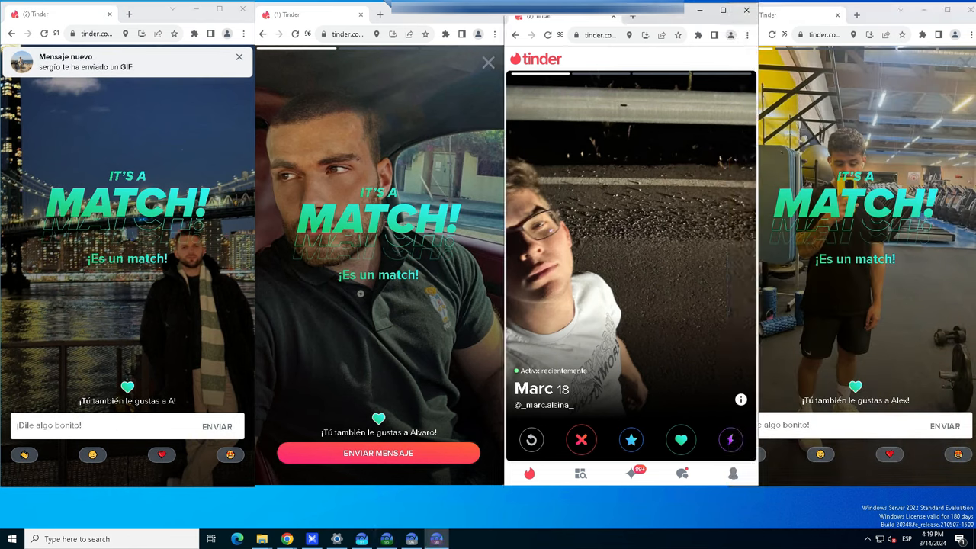
{"action": "left_click", "coordinate": [581, 440]}
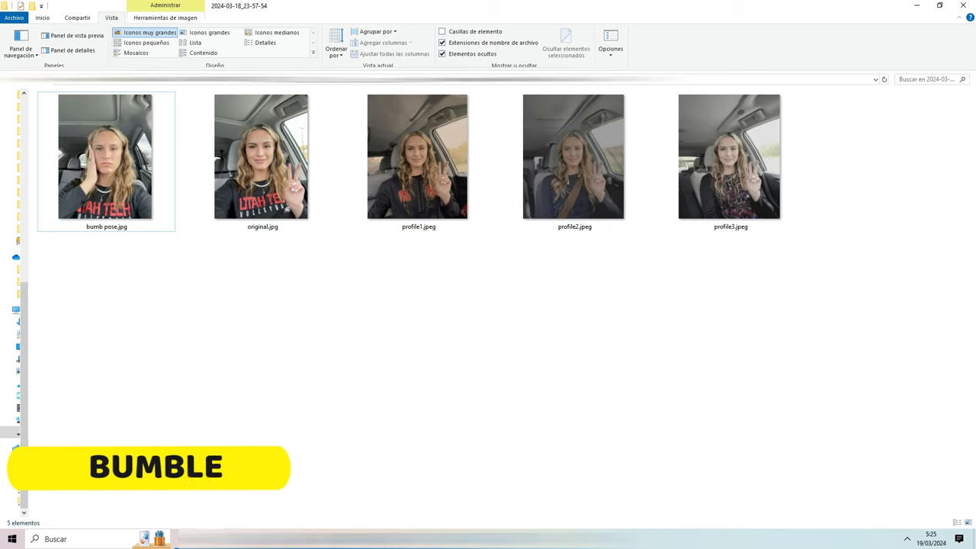
- Compare original.jpg, profile2.jpeg and bumb pose.jpg in the profile photo folder
{"action": "left_click", "coordinate": [261, 157]}
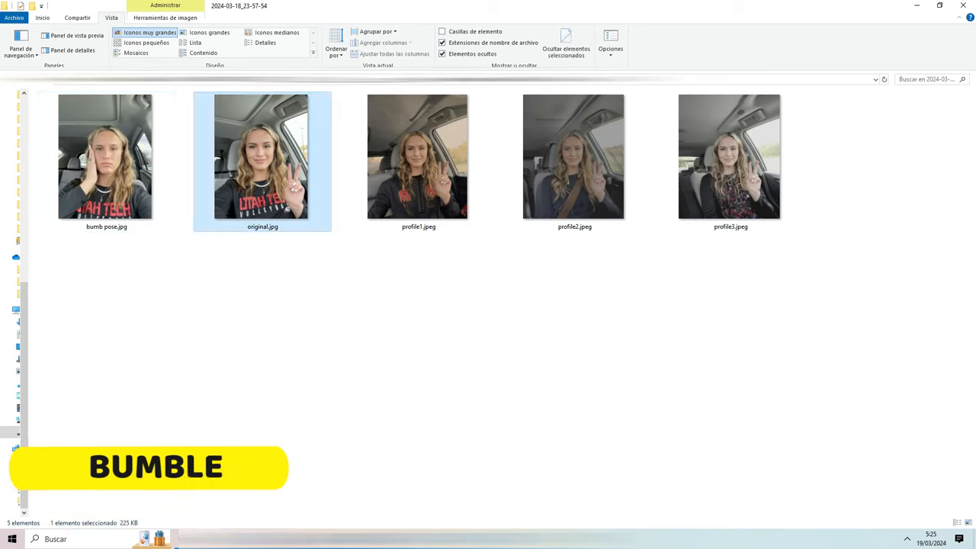
{"action": "left_click", "coordinate": [574, 157]}
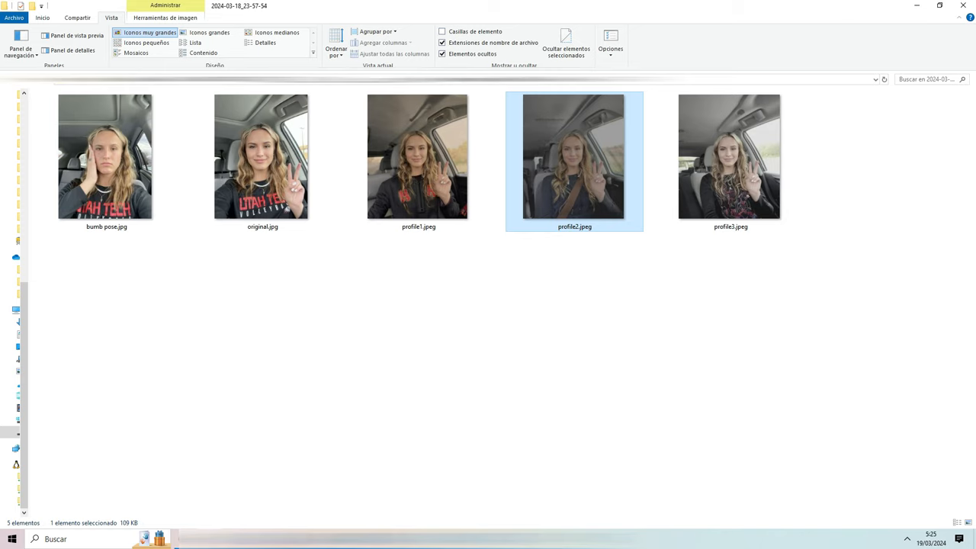
{"action": "left_click", "coordinate": [104, 164]}
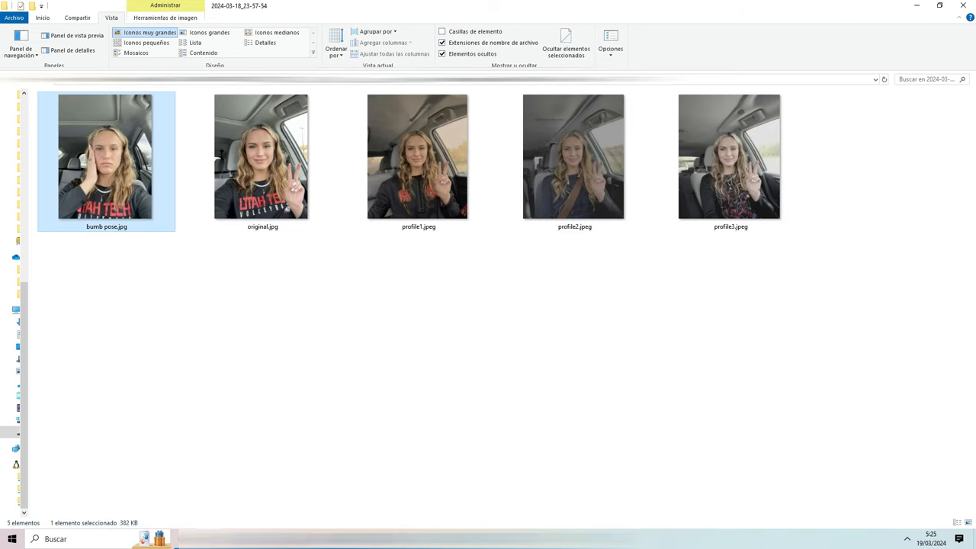
{"action": "mouse_move", "coordinate": [99, 160]}
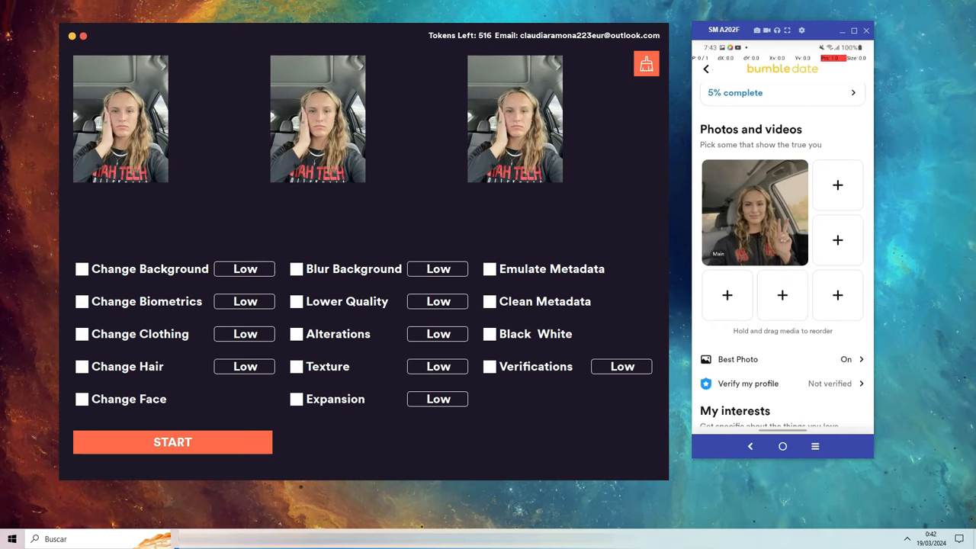
- Run the bot on bumb pose with Verifications on and Change Face left off
{"action": "left_click", "coordinate": [489, 366]}
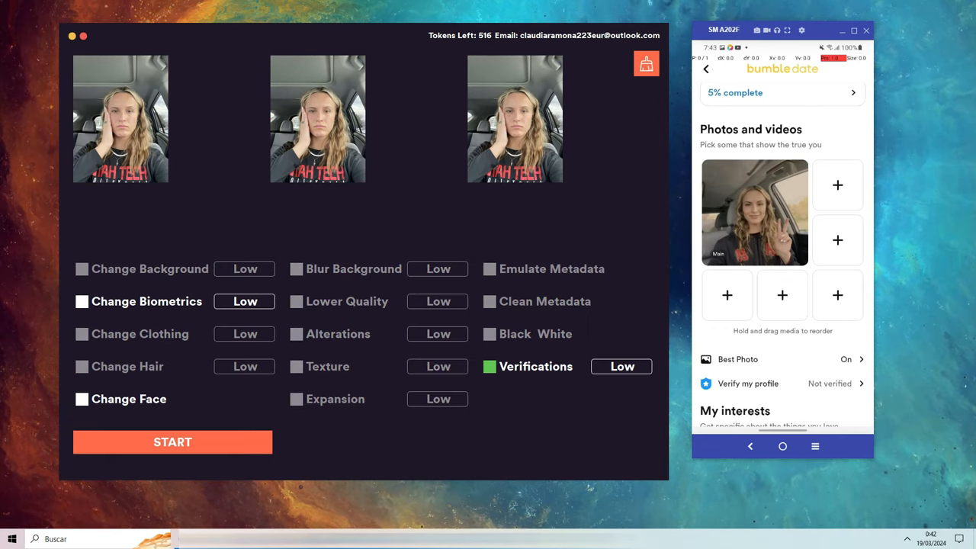
{"action": "left_click", "coordinate": [81, 398]}
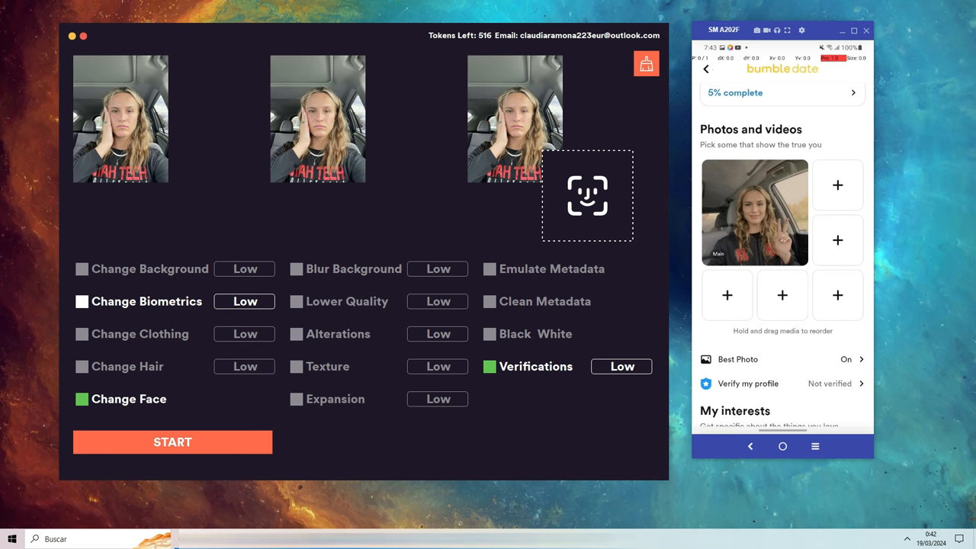
{"action": "left_click", "coordinate": [81, 399]}
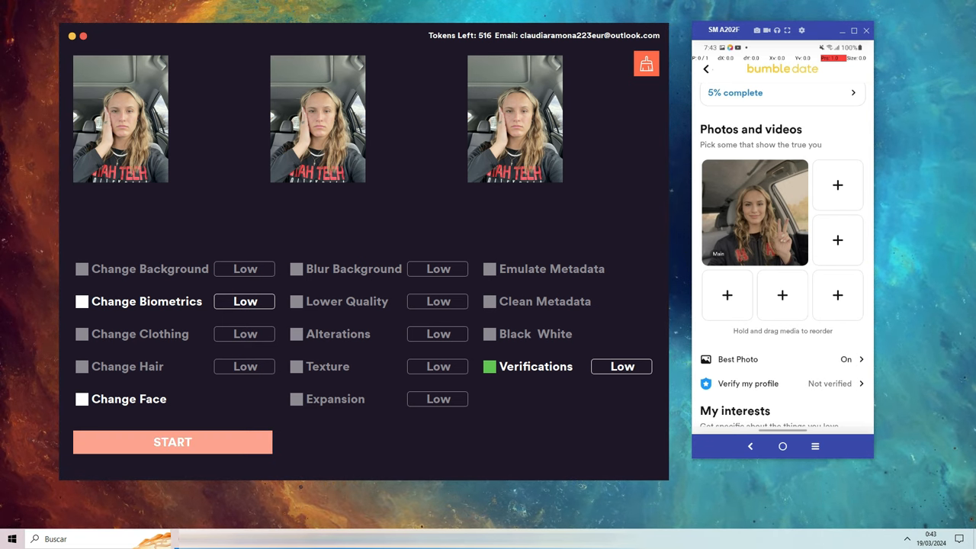
{"action": "left_click", "coordinate": [172, 442]}
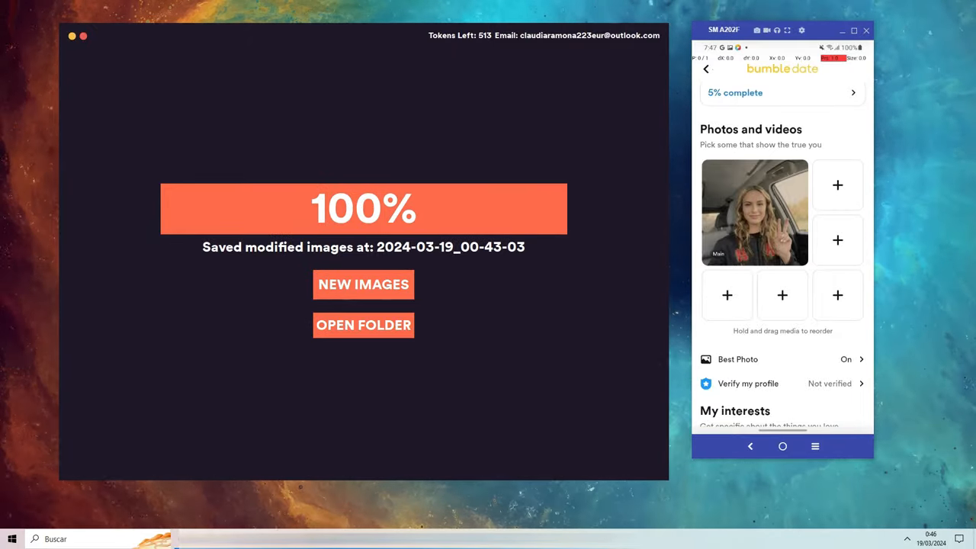
- Open the saved images folder and drag a modified JPEG onto the phone mirror
{"action": "left_click", "coordinate": [364, 325]}
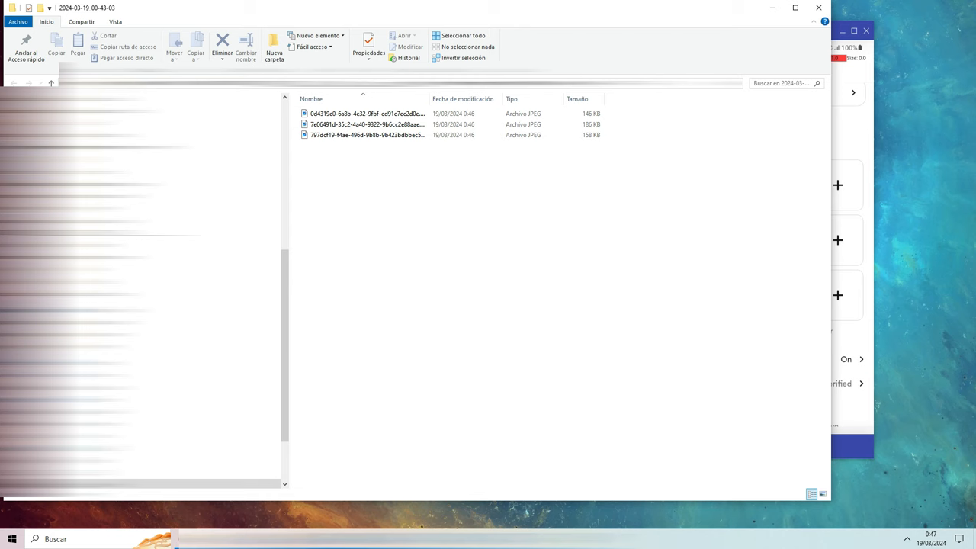
{"action": "left_click_drag", "start_coordinate": [87, 7], "coordinate": [58, 14]}
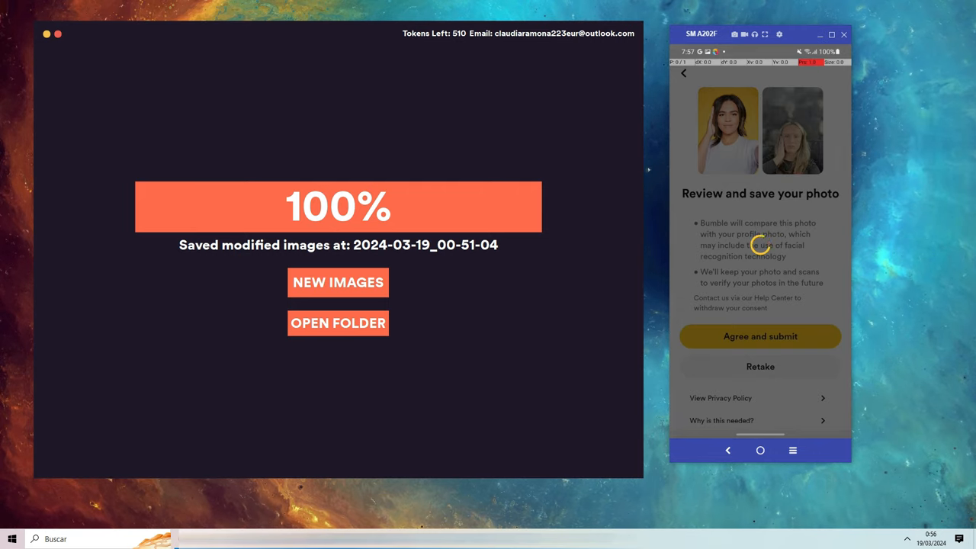
- Agree and submit the verification selfie, then dismiss the photo-received notice
{"action": "left_click", "coordinate": [760, 336]}
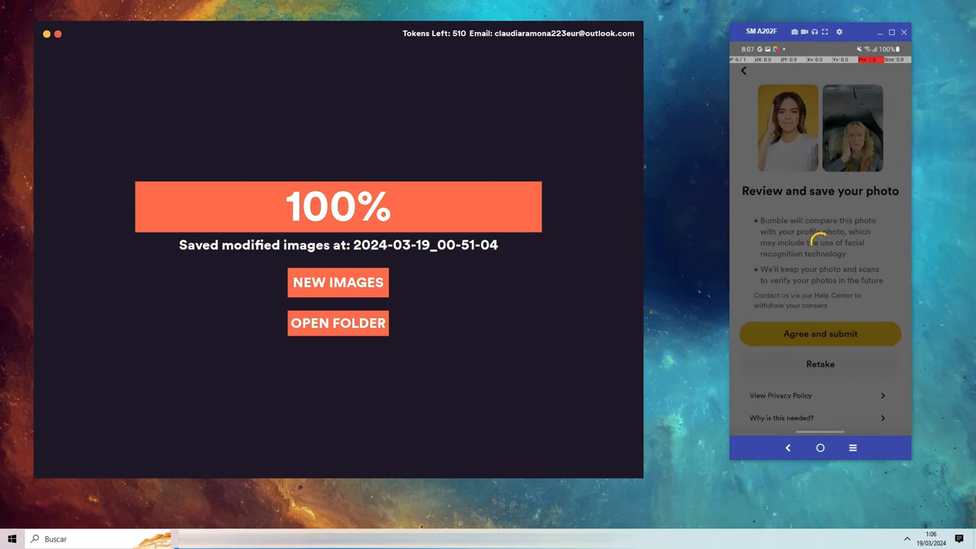
{"action": "left_click", "coordinate": [820, 334]}
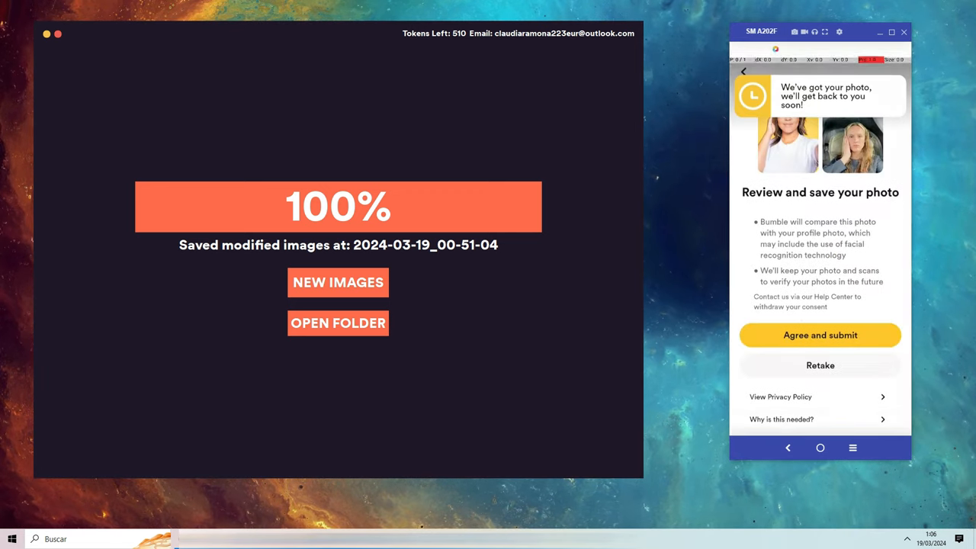
{"action": "left_click", "coordinate": [820, 335]}
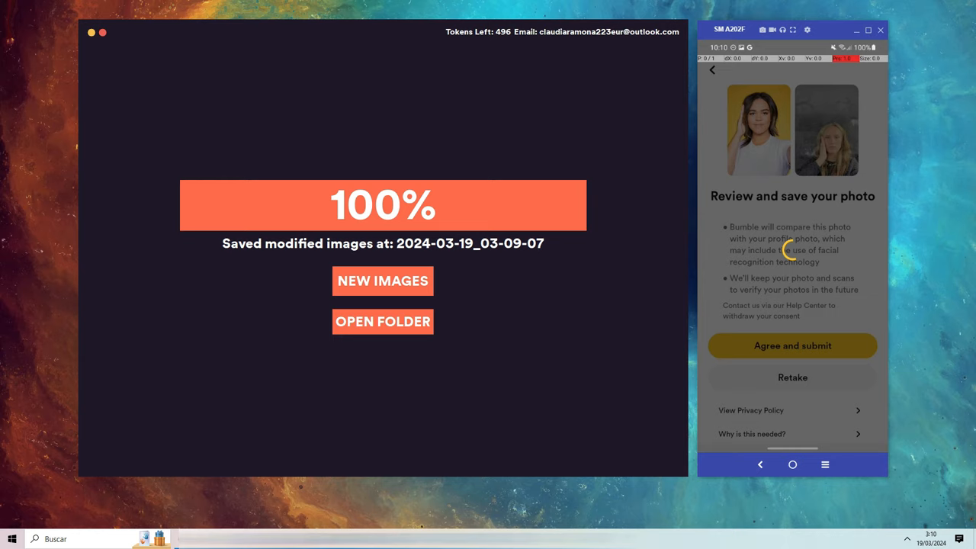
- Agree and submit the newer modified selfie on the review-and-save screen
{"action": "left_click", "coordinate": [793, 345]}
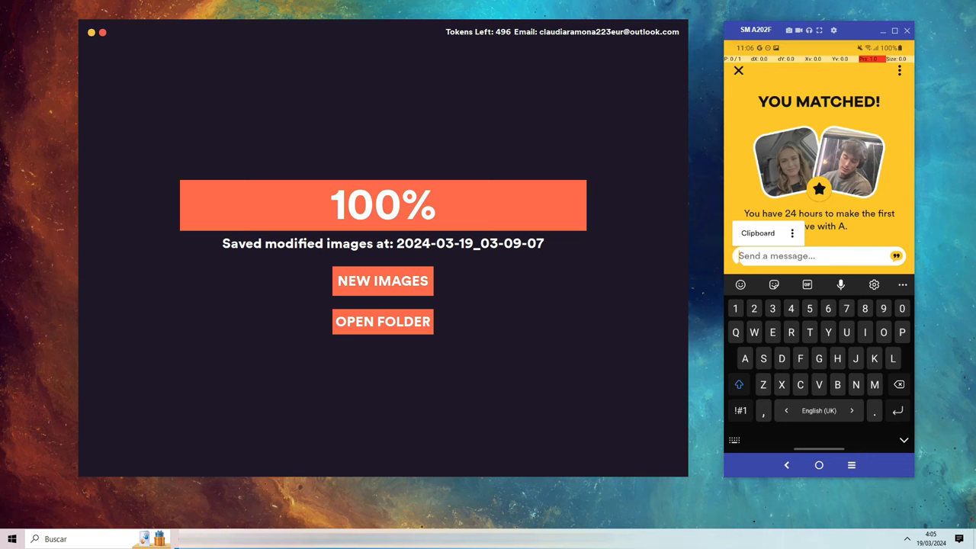
- Tap the Send a message field on the You Matched! screen
{"action": "left_click", "coordinate": [734, 73]}
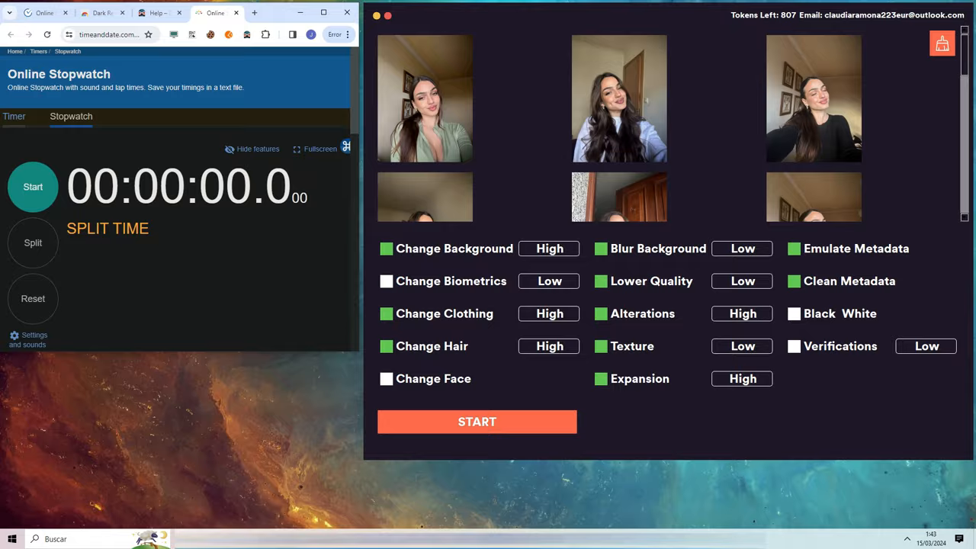
- Start processing the six photos with background, clothing, hair and metadata emulation ticked
{"action": "left_click", "coordinate": [477, 422]}
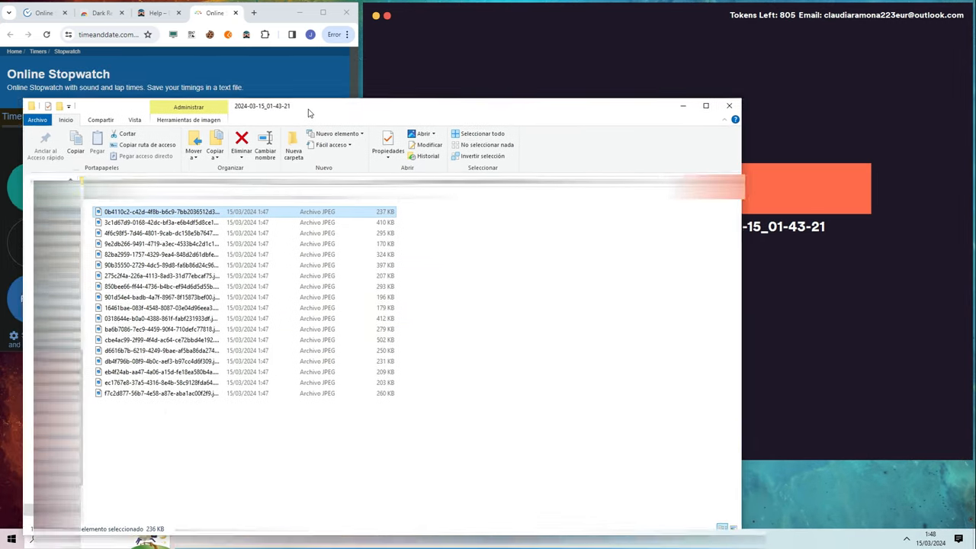
- Check the first JPEG's iPhone 12 Pro metadata in Properties, then open the second image
{"action": "right_click", "coordinate": [153, 212]}
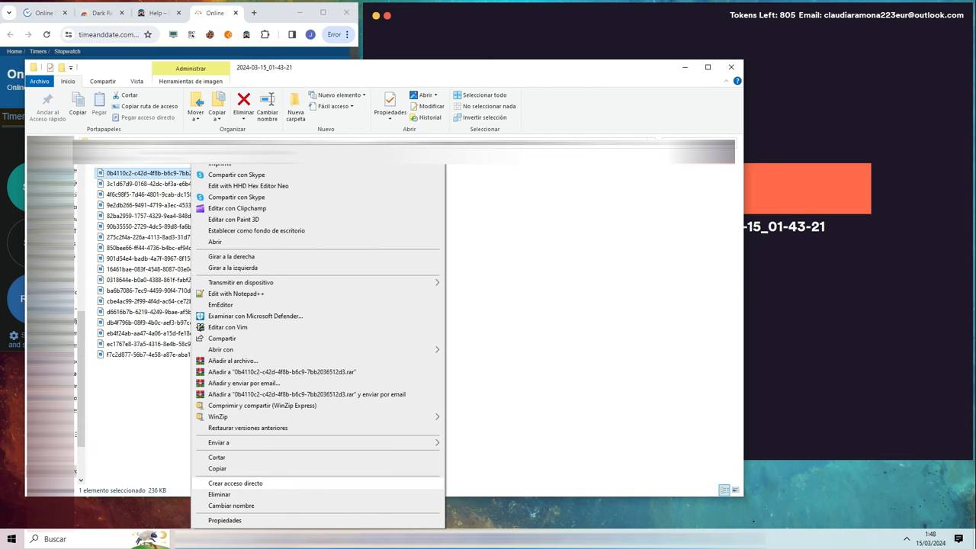
{"action": "left_click", "coordinate": [219, 520]}
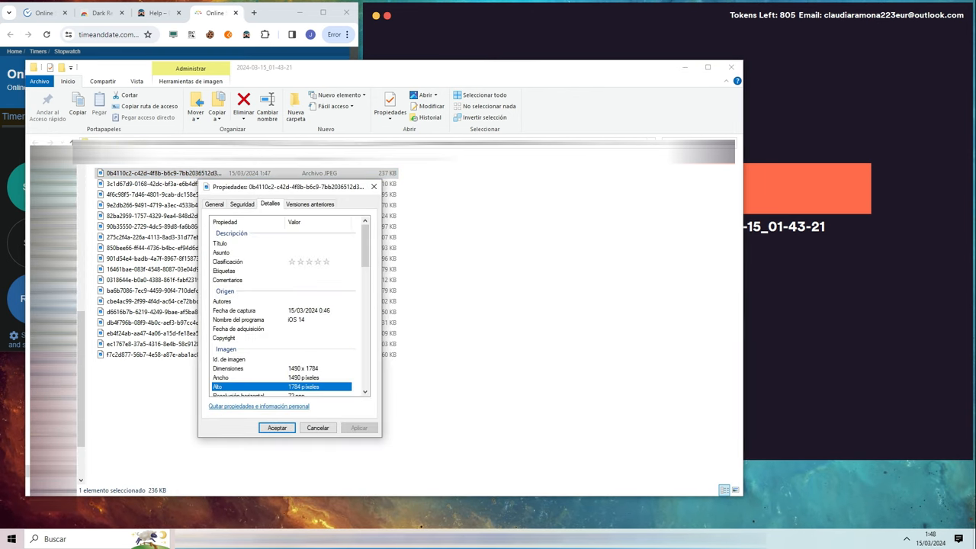
{"action": "left_click_drag", "start_coordinate": [287, 187], "coordinate": [443, 173]}
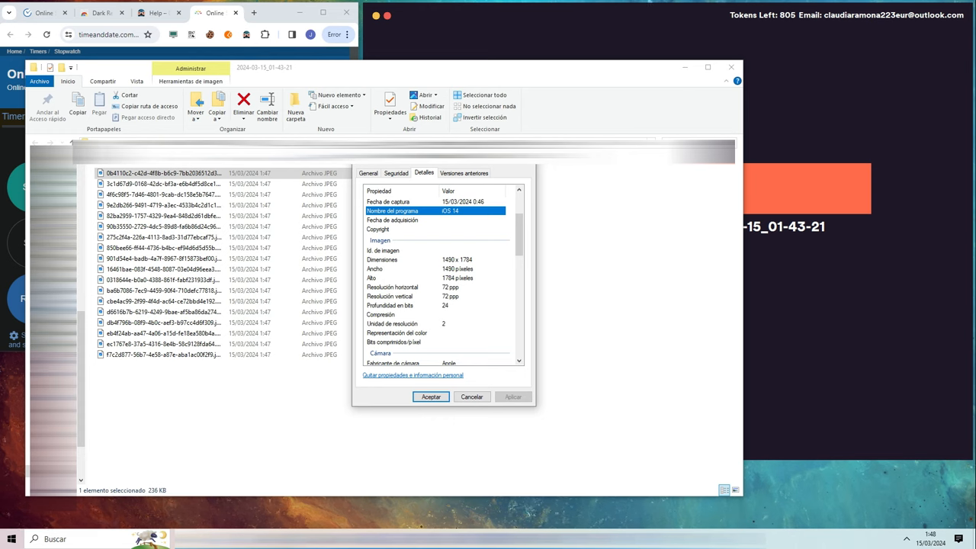
{"action": "scroll", "scroll_direction": "down", "scroll_amount": 3}
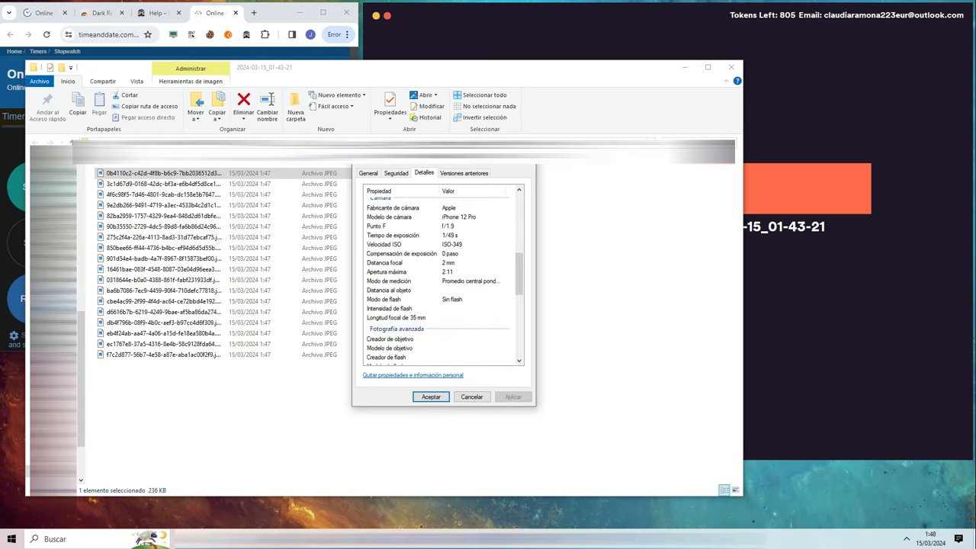
{"action": "scroll", "scroll_direction": "down", "scroll_amount": 3}
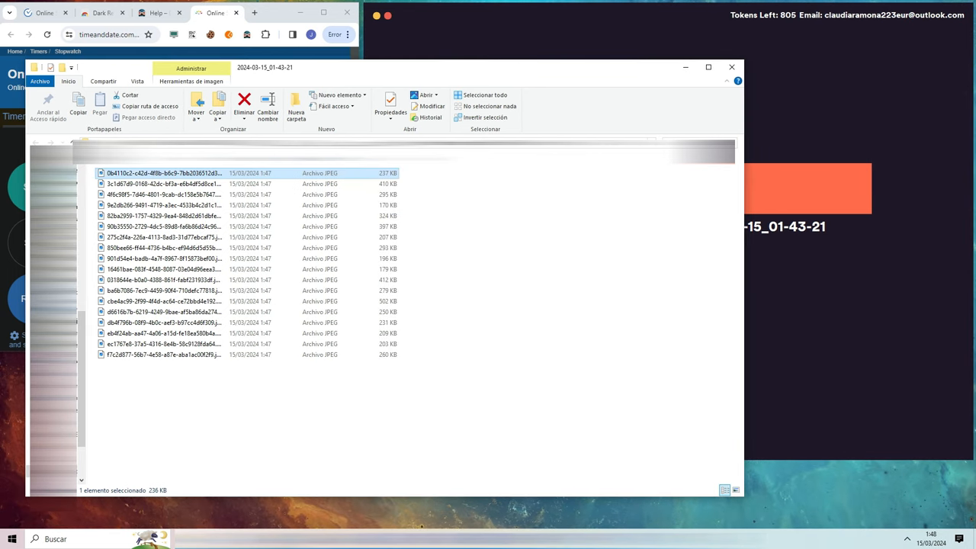
{"action": "left_click", "coordinate": [168, 184]}
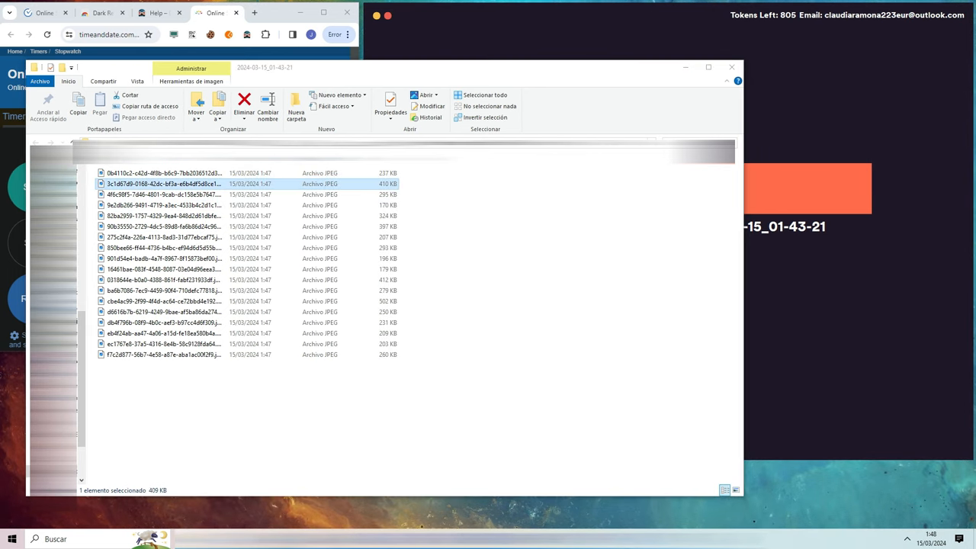
{"action": "double_click", "coordinate": [164, 184]}
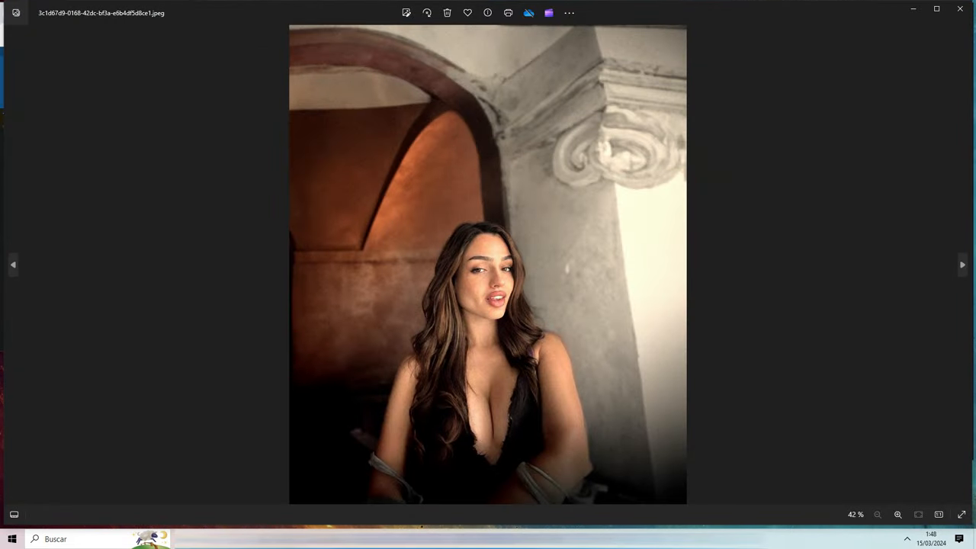